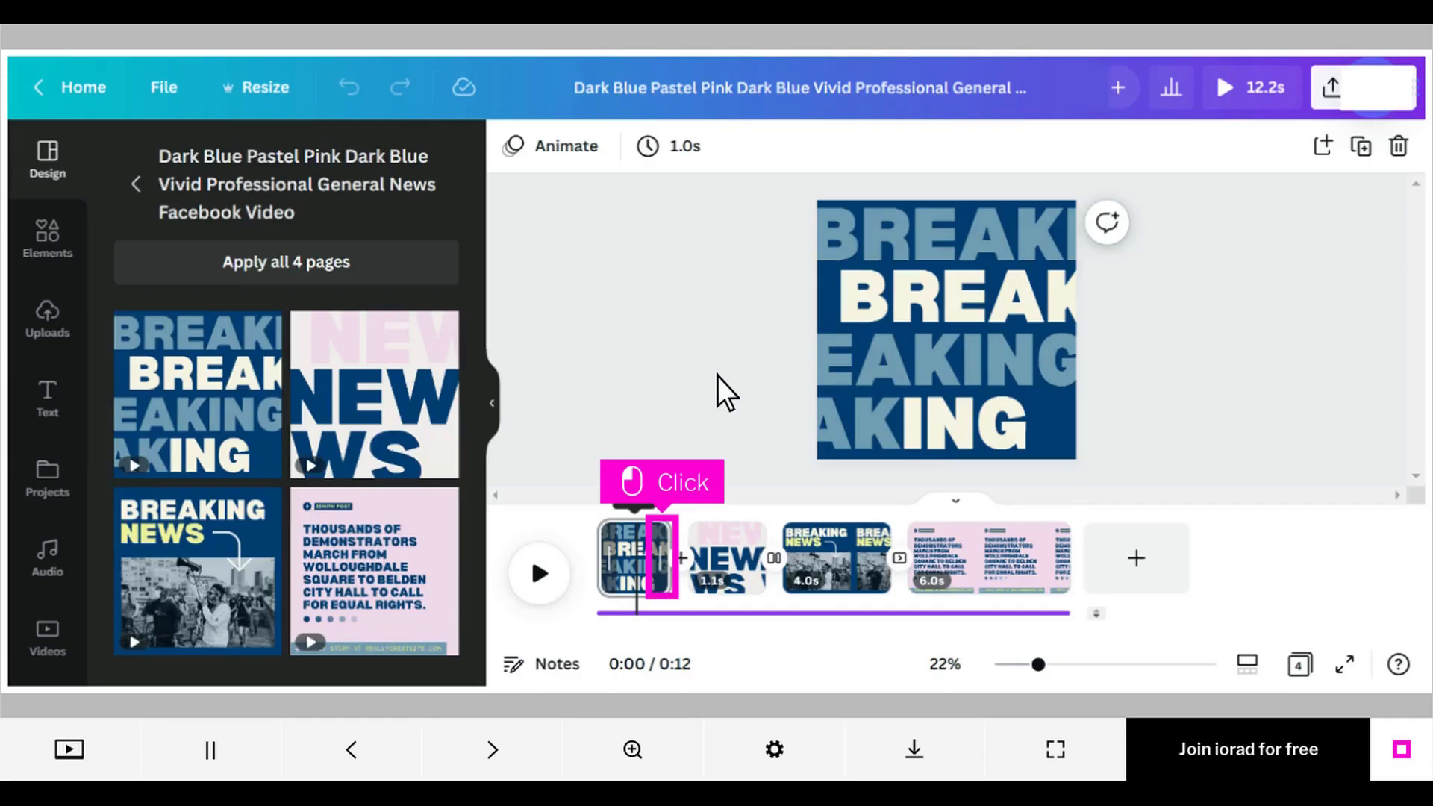
Extend the first page's duration to 5.5 seconds, making the video 16 seconds long
left_click(632, 557)
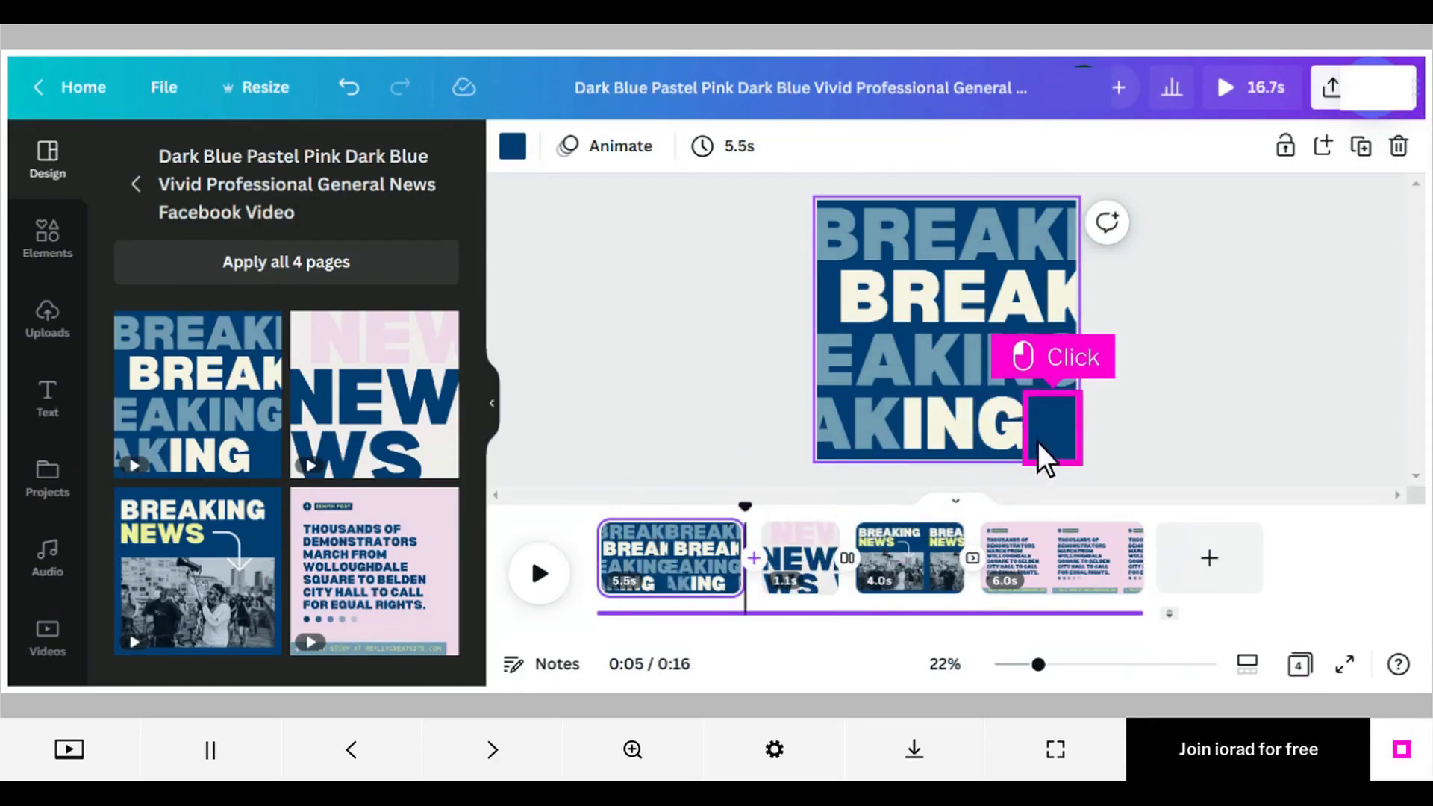
mouse_move(1055, 448)
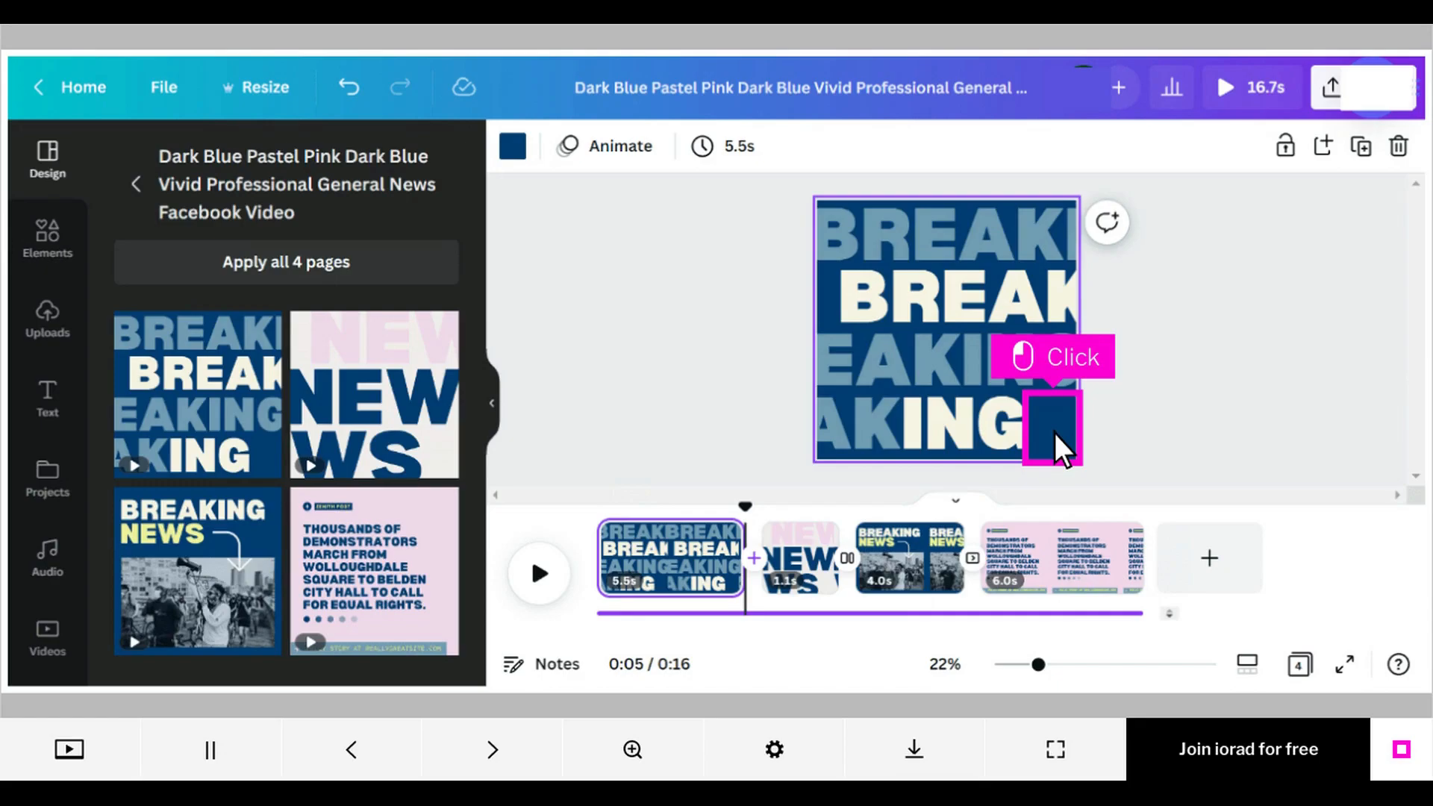
left_click(739, 147)
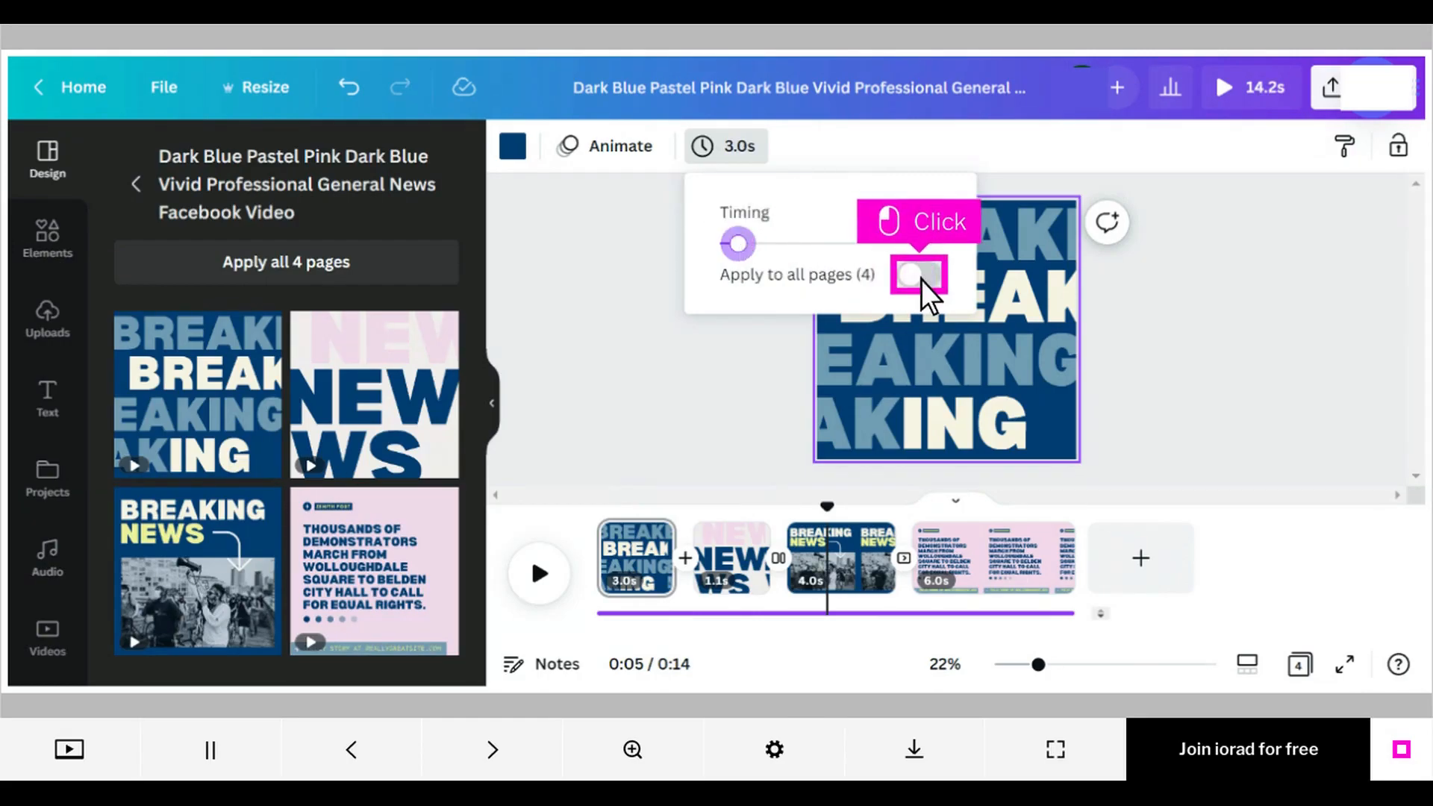
Enable 'Apply to all pages' so every page lasts 3.0 seconds, totalling 12 seconds
left_click(918, 274)
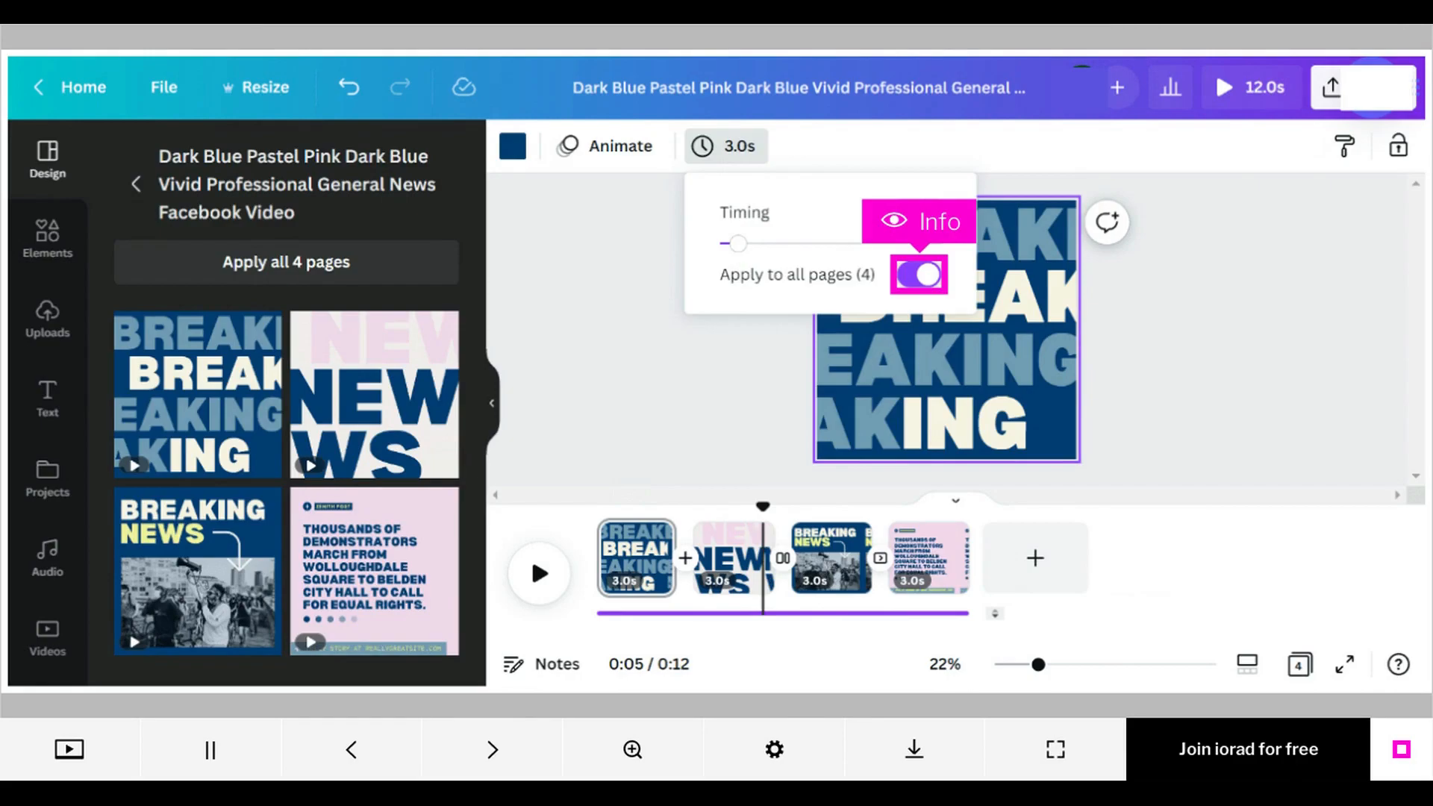